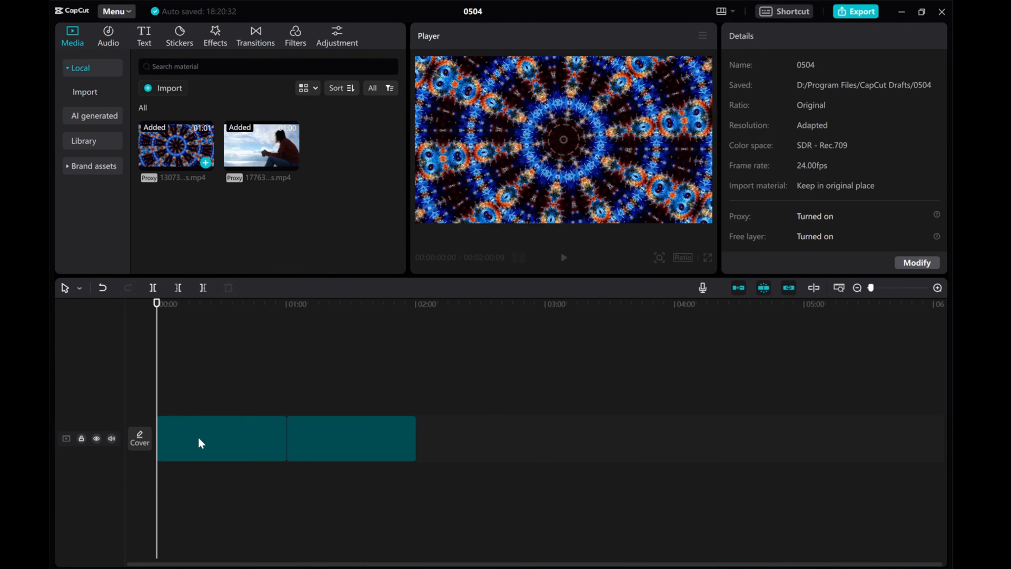
Select the kaleidoscope clip and enable Blend on it, exposing its mode and opacity settings
{"action": "left_click", "coordinate": [219, 439]}
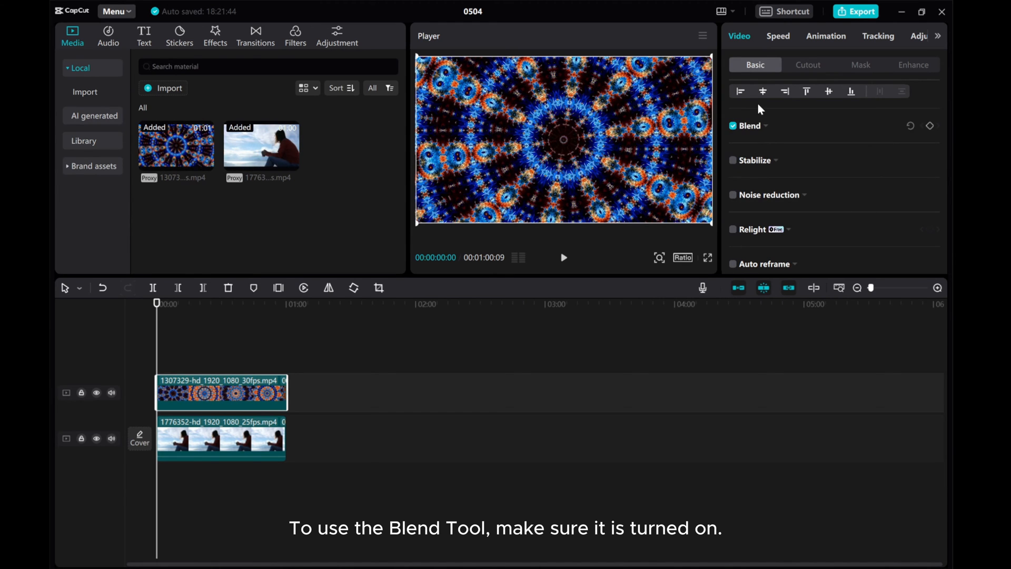
{"action": "left_click", "coordinate": [732, 126]}
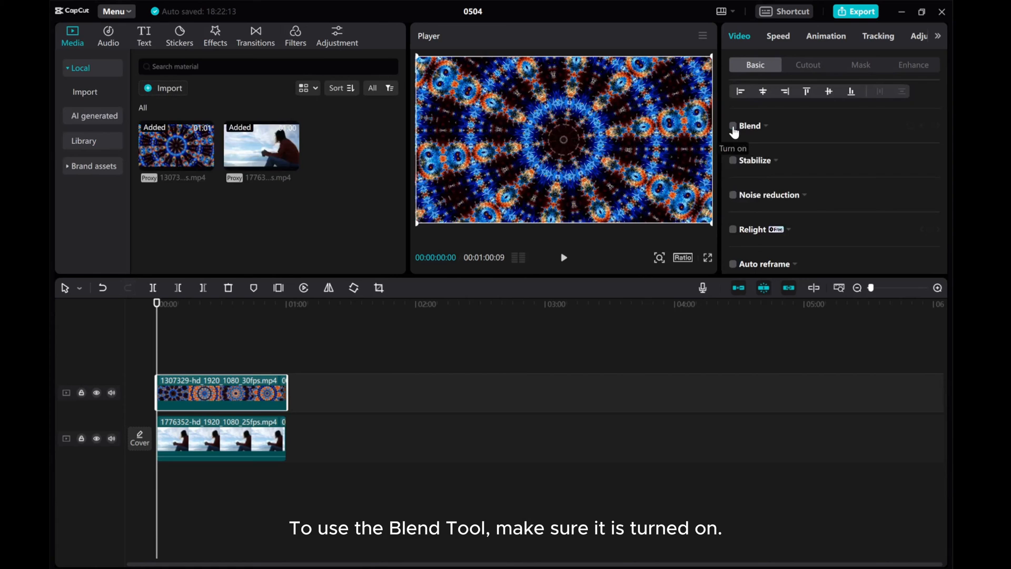
{"action": "left_click", "coordinate": [732, 126]}
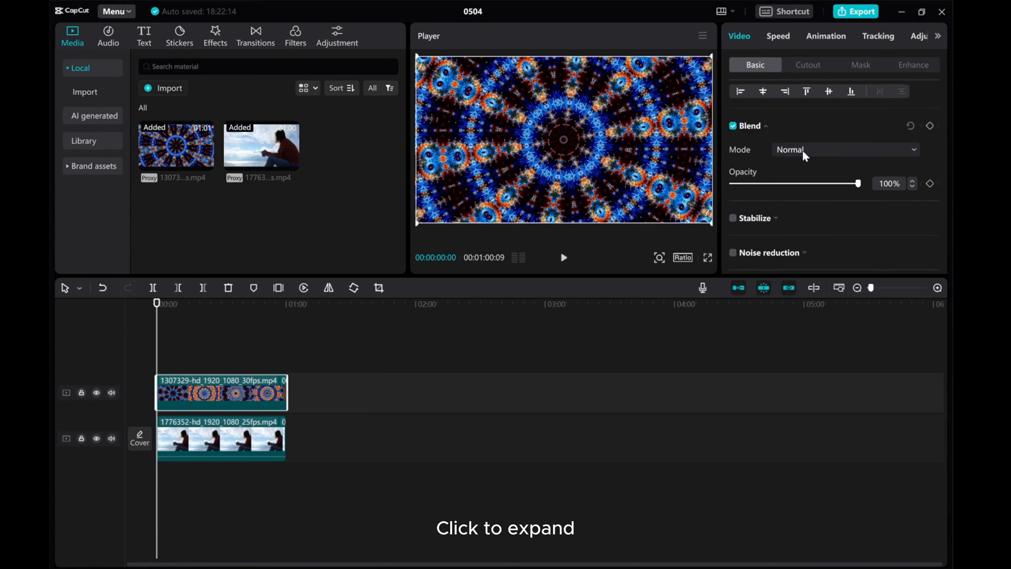
Try Brighten and then Darken blend modes on the kaleidoscope layer, previewing each
{"action": "left_click", "coordinate": [845, 149]}
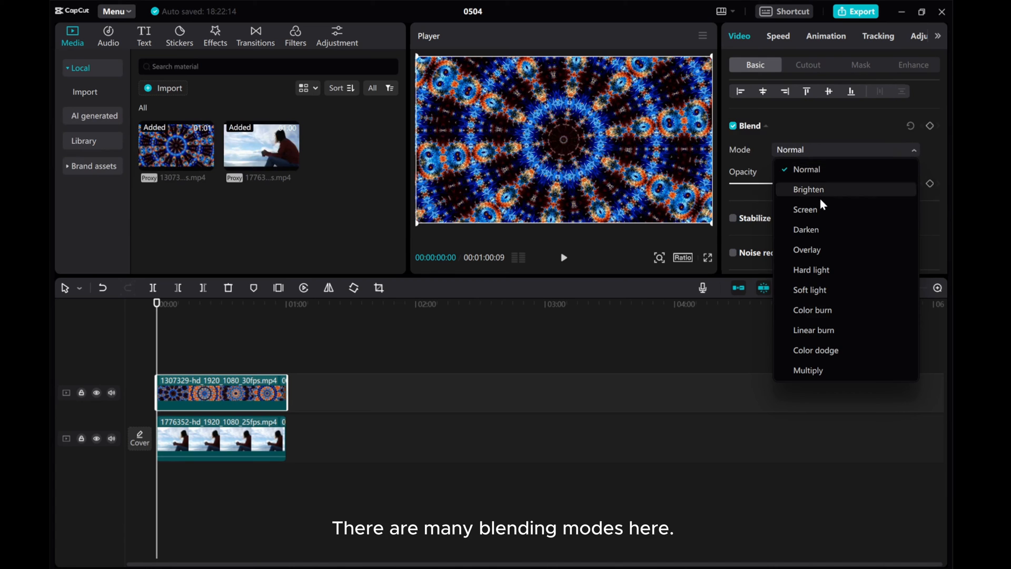
{"action": "mouse_move", "coordinate": [820, 290]}
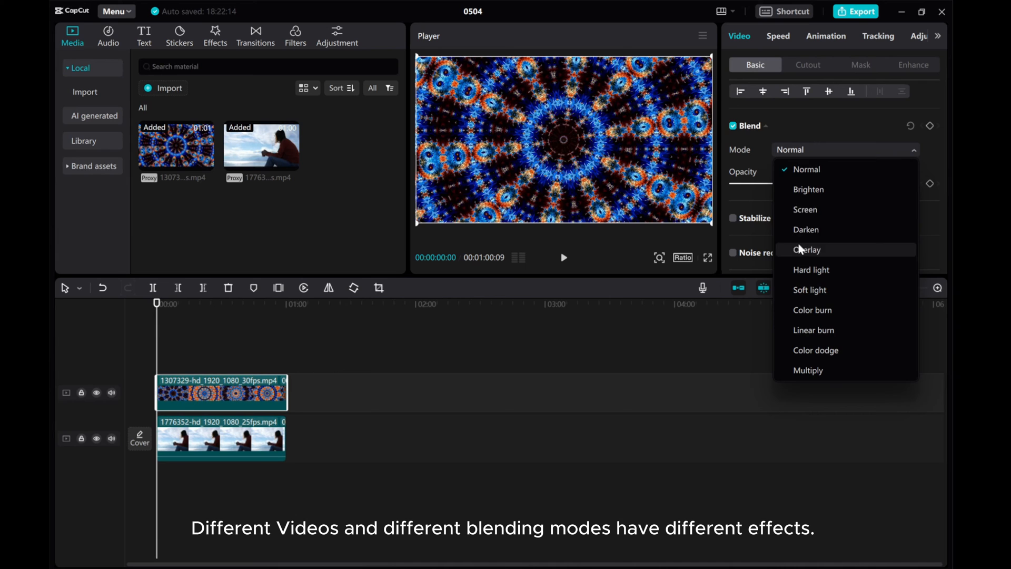
{"action": "left_click", "coordinate": [807, 189]}
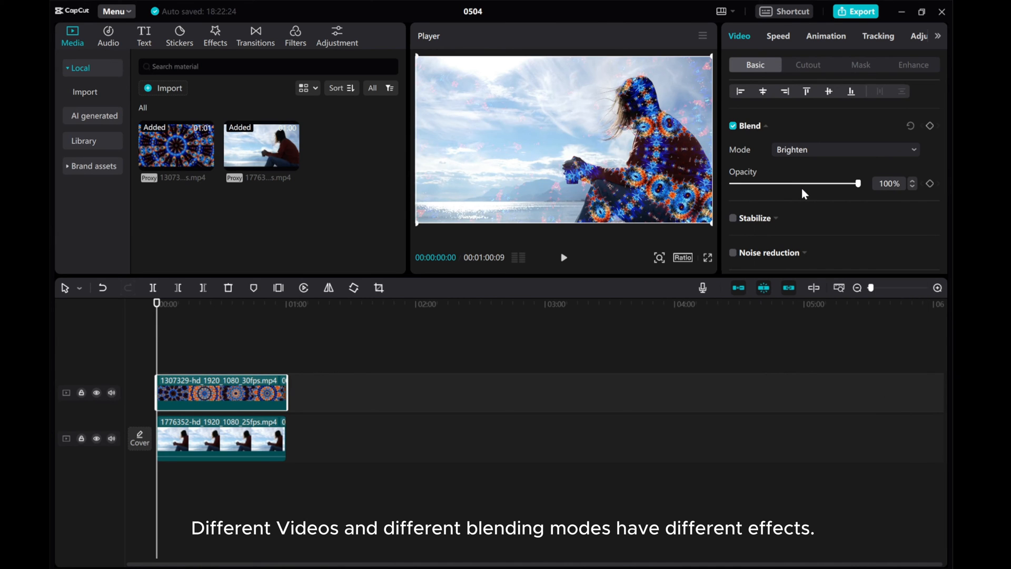
{"action": "mouse_move", "coordinate": [765, 200]}
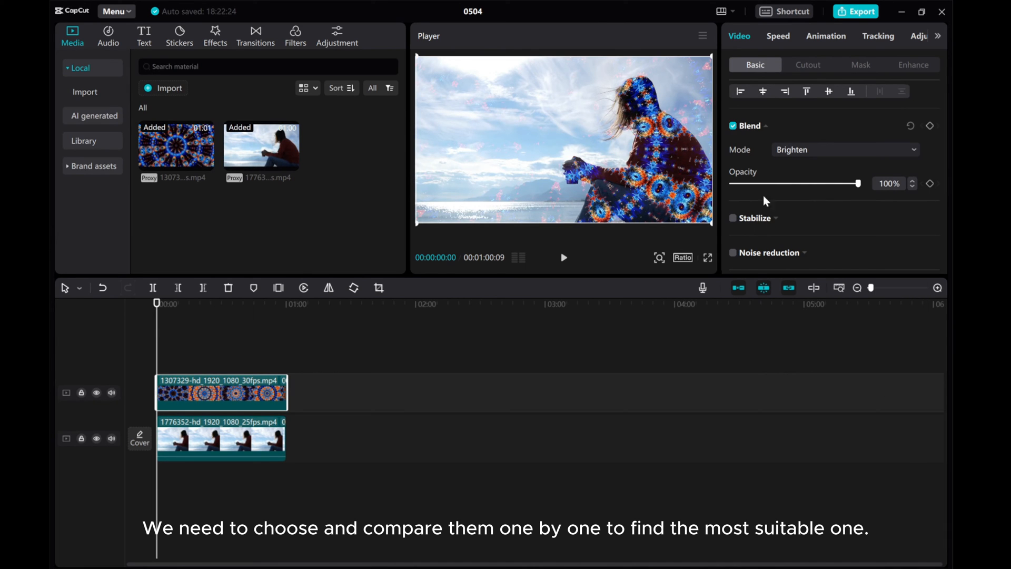
{"action": "left_click", "coordinate": [563, 258]}
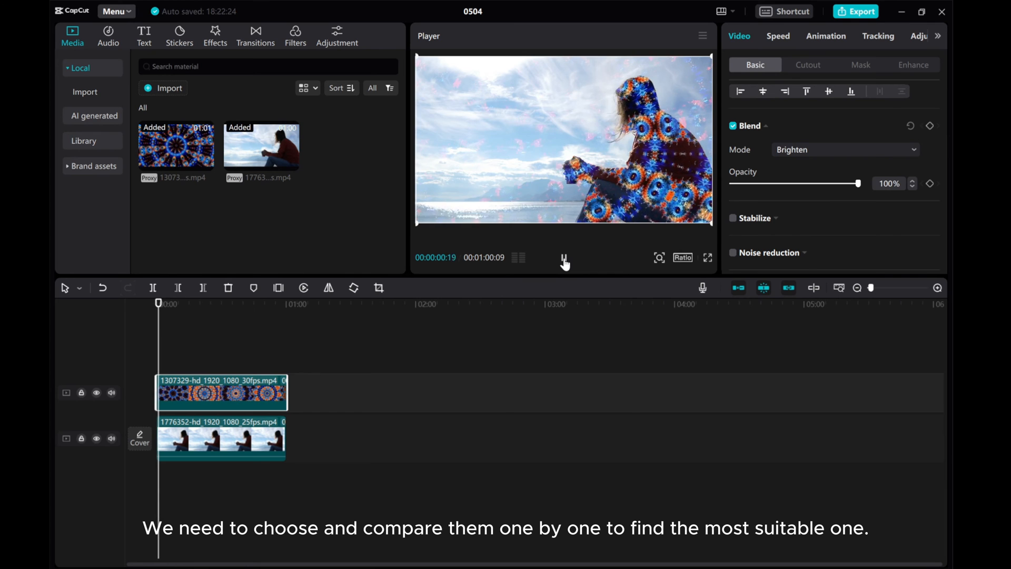
{"action": "left_click", "coordinate": [564, 257]}
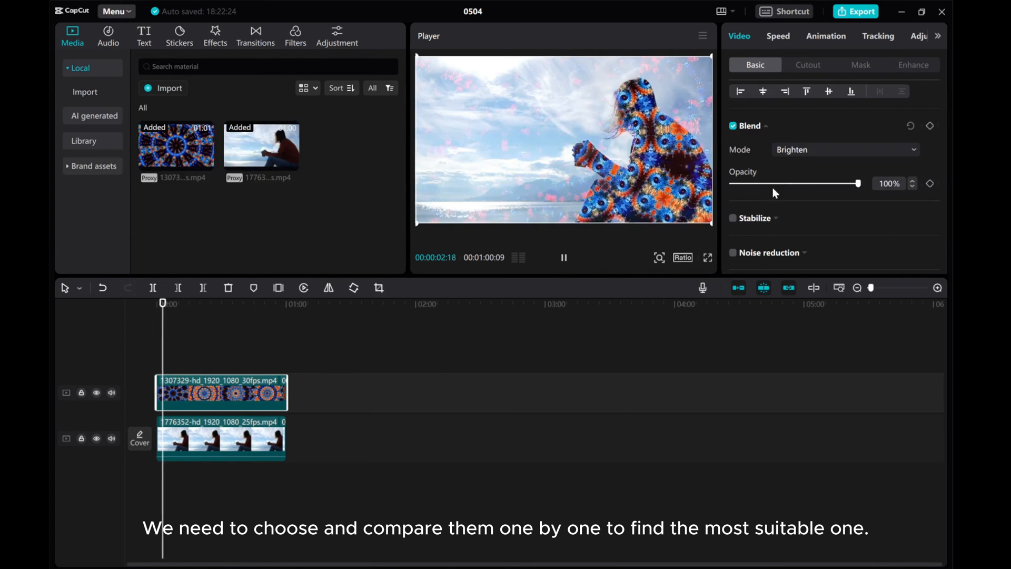
{"action": "left_click", "coordinate": [844, 149]}
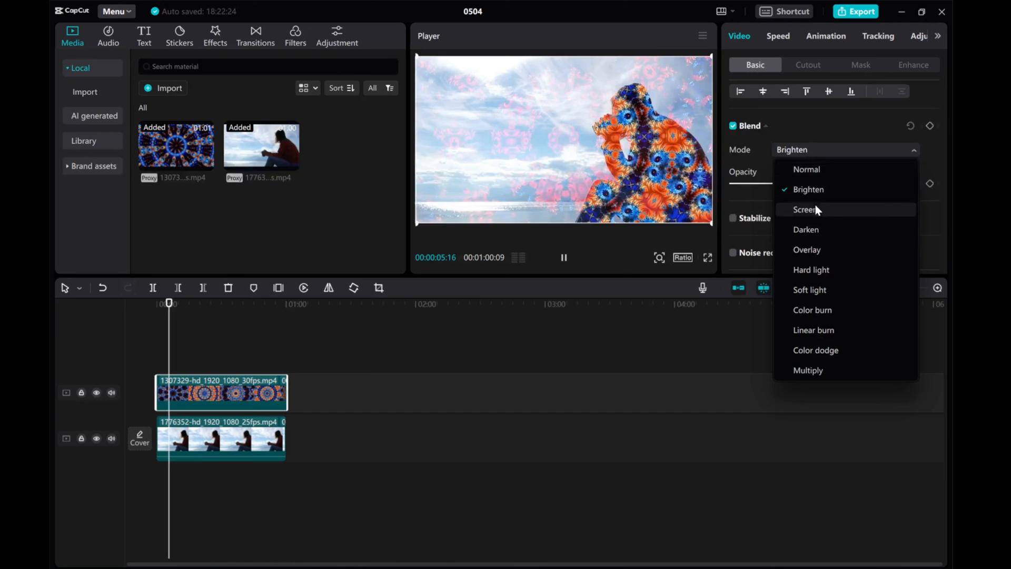
{"action": "left_click", "coordinate": [806, 230]}
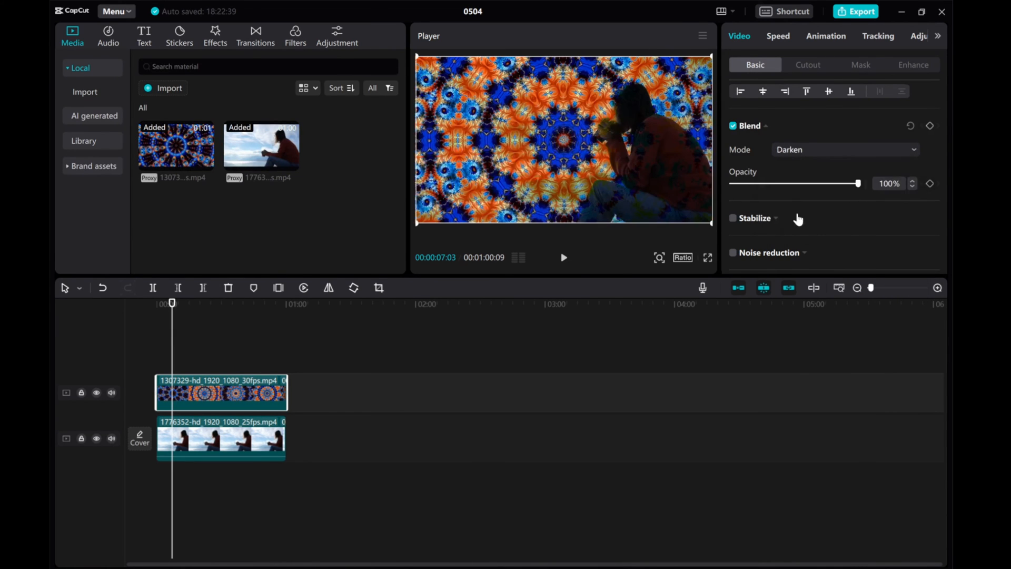
{"action": "left_click", "coordinate": [563, 258]}
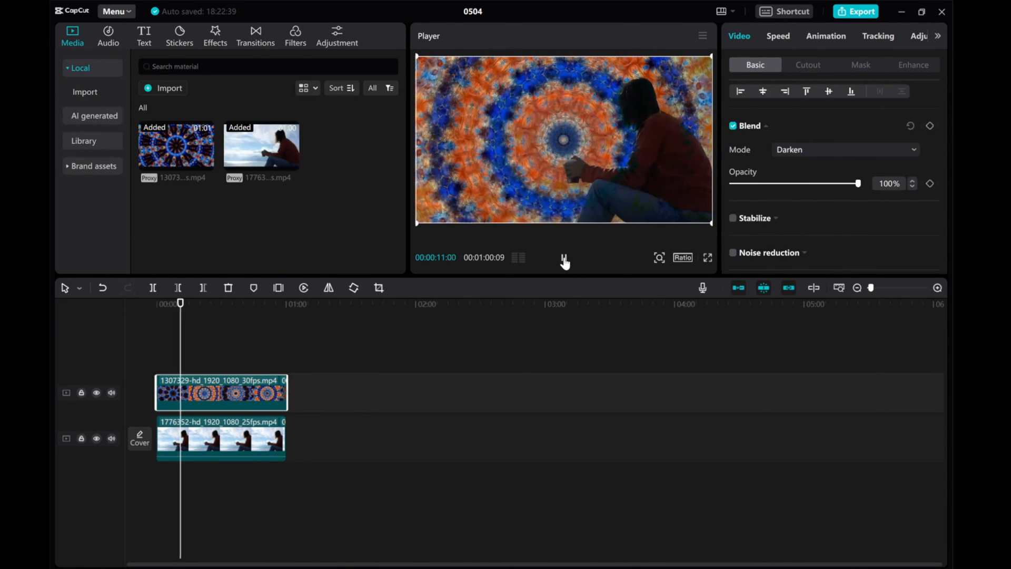
Try Linear burn and Multiply, then settle on Darken to silhouette the seated figure
{"action": "left_click", "coordinate": [844, 149]}
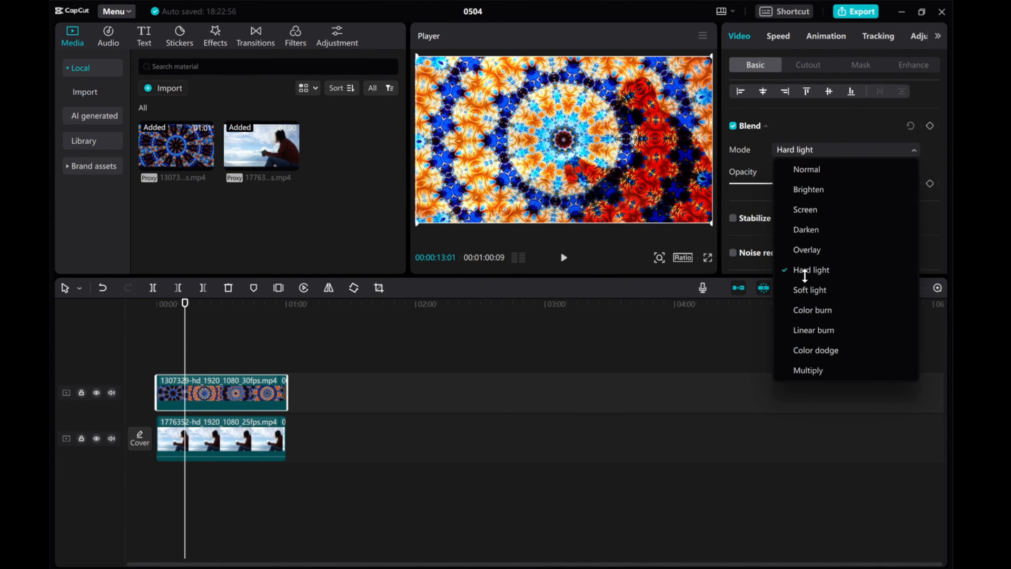
{"action": "left_click", "coordinate": [813, 330]}
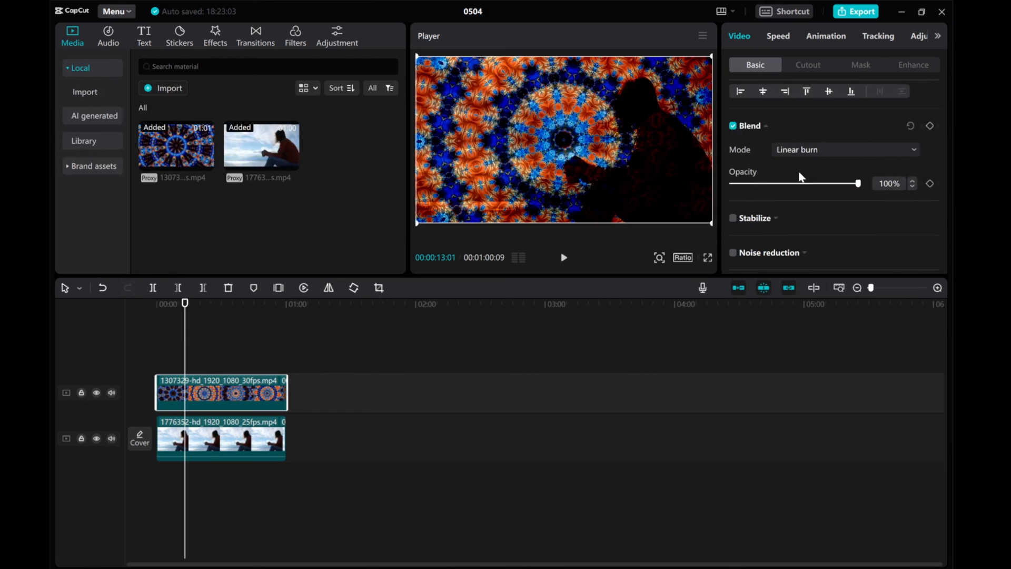
{"action": "left_click", "coordinate": [844, 150]}
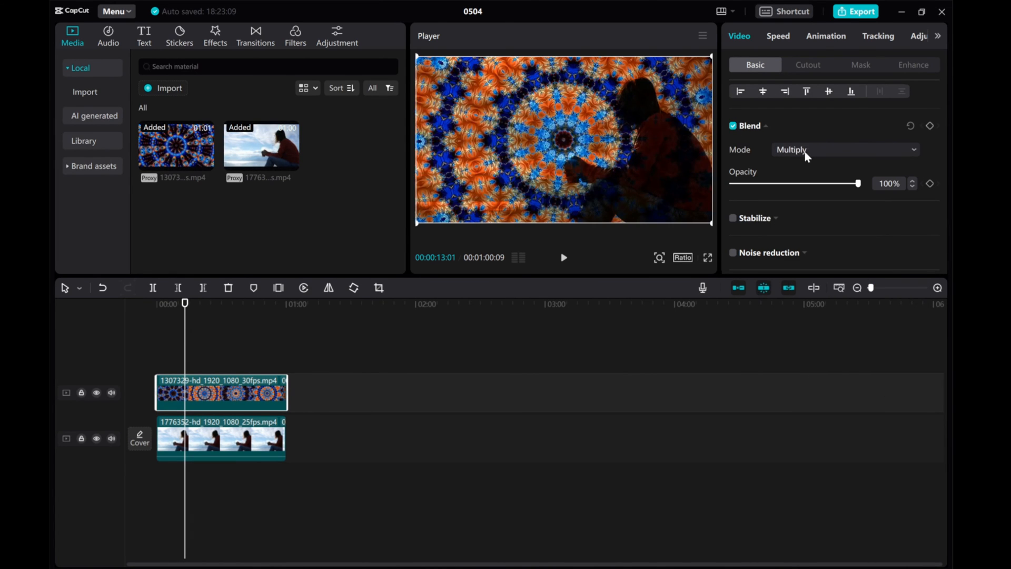
{"action": "left_click", "coordinate": [844, 149]}
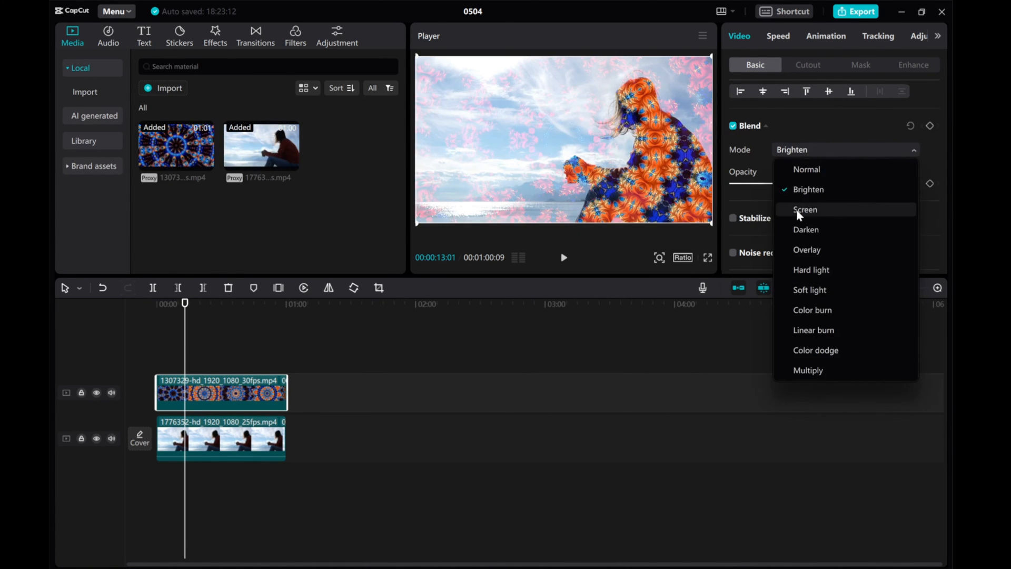
{"action": "left_click", "coordinate": [805, 230]}
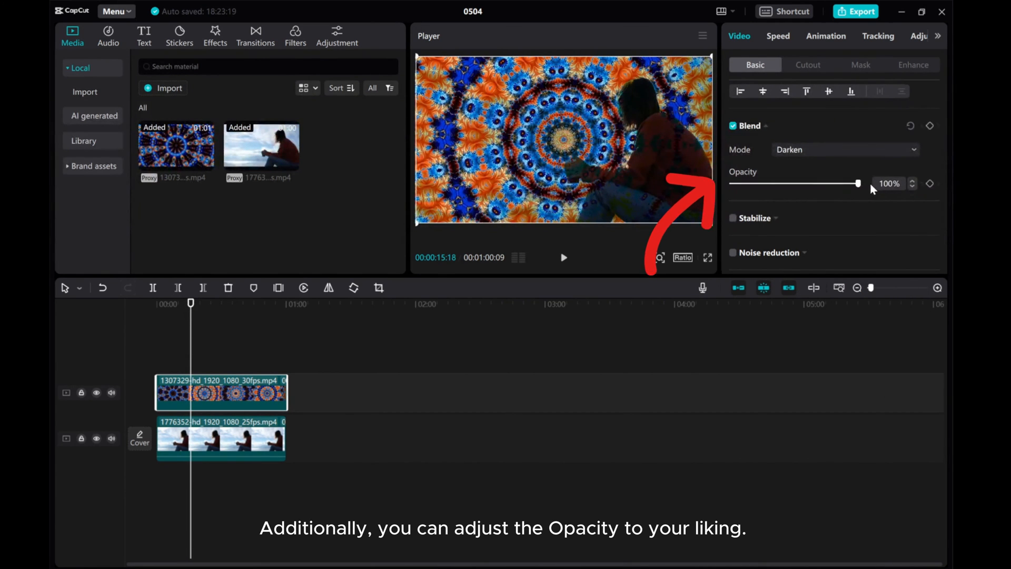
Experiment with the kaleidoscope layer's opacity between 21% and 76%, ending at 79%
{"action": "left_click_drag", "start_coordinate": [858, 183], "coordinate": [827, 183]}
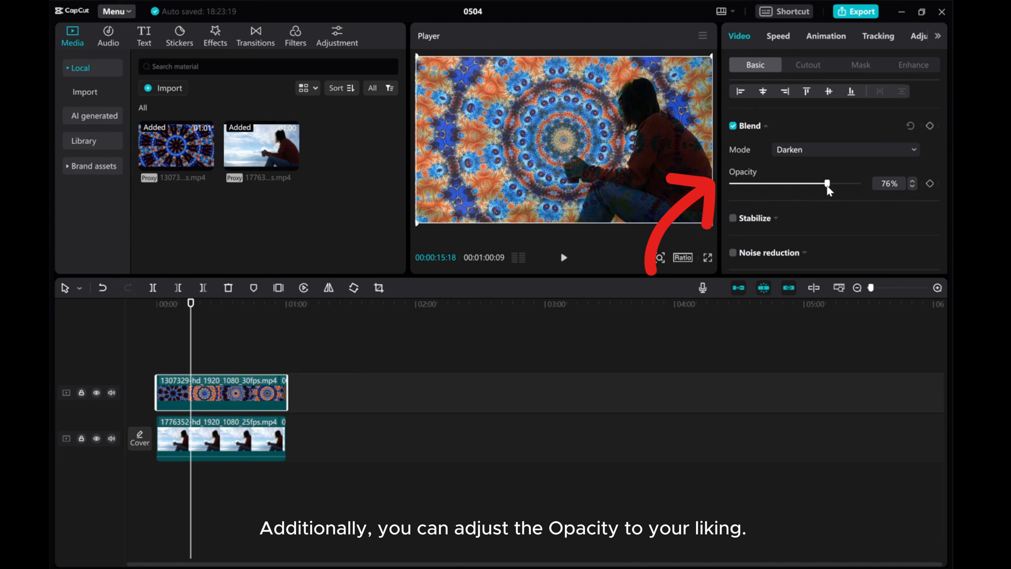
{"action": "left_click_drag", "start_coordinate": [828, 183], "coordinate": [802, 184]}
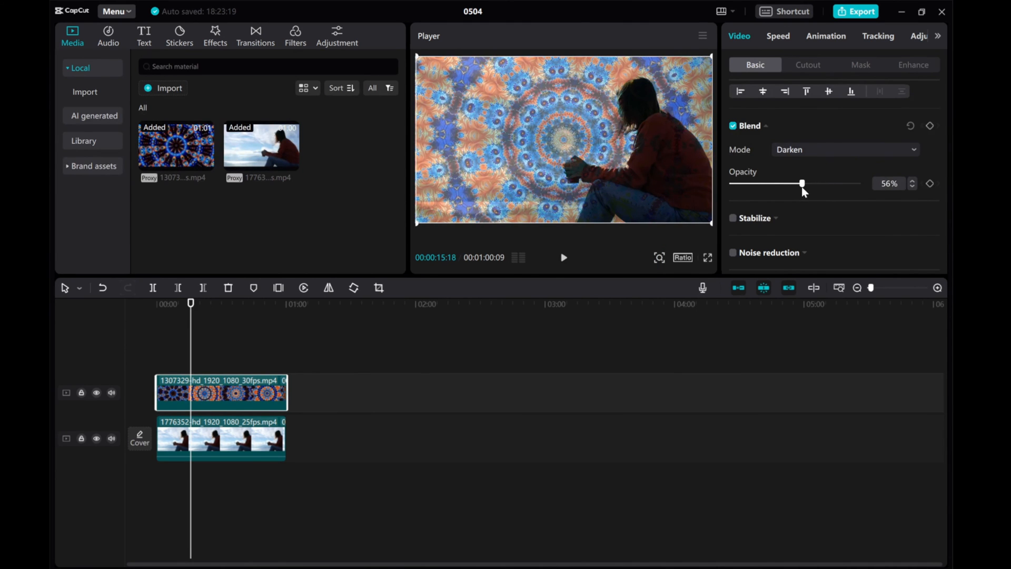
{"action": "left_click_drag", "start_coordinate": [802, 183], "coordinate": [758, 183]}
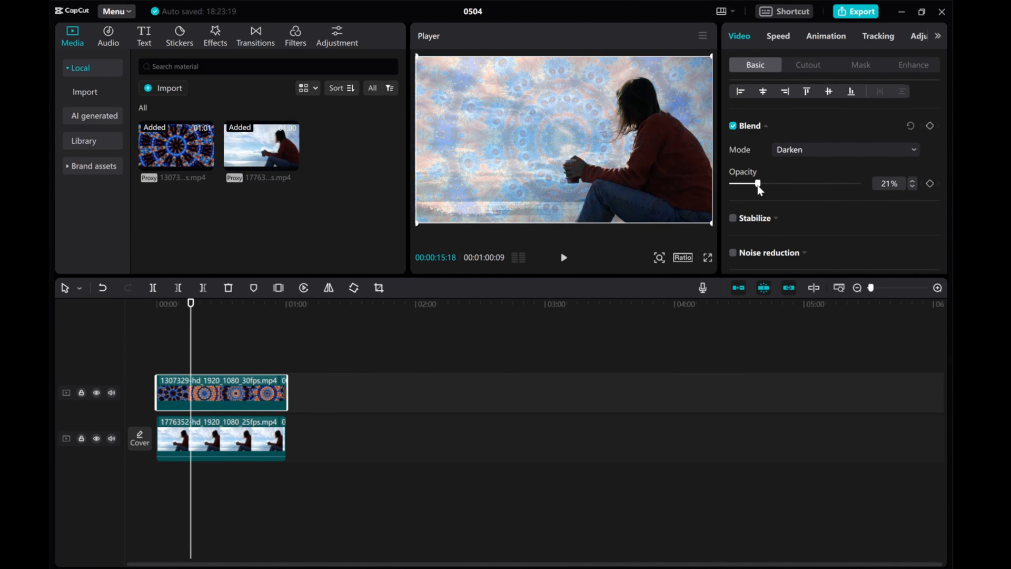
{"action": "left_click_drag", "start_coordinate": [757, 183], "coordinate": [811, 184]}
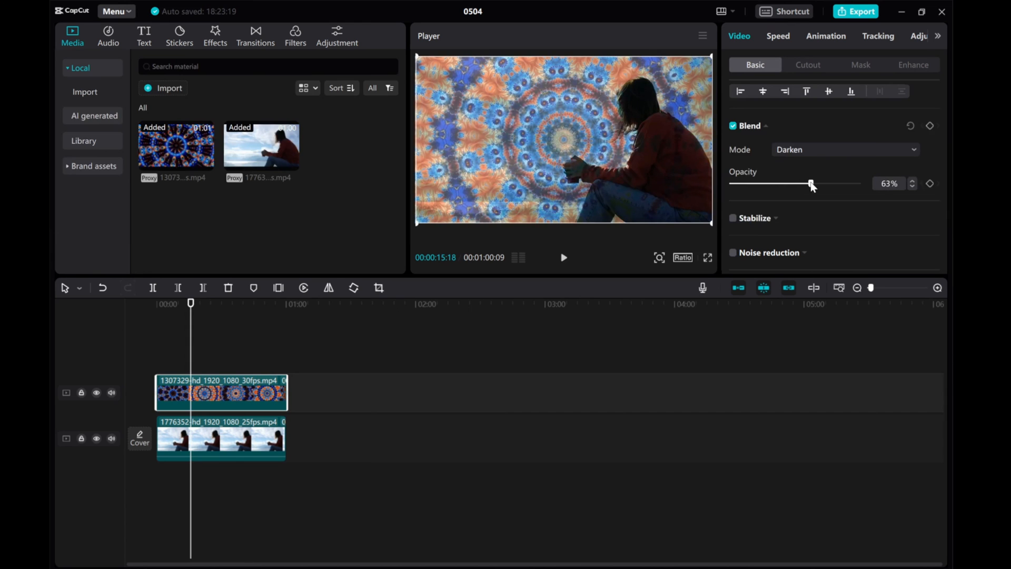
{"action": "left_click_drag", "start_coordinate": [811, 183], "coordinate": [819, 184]}
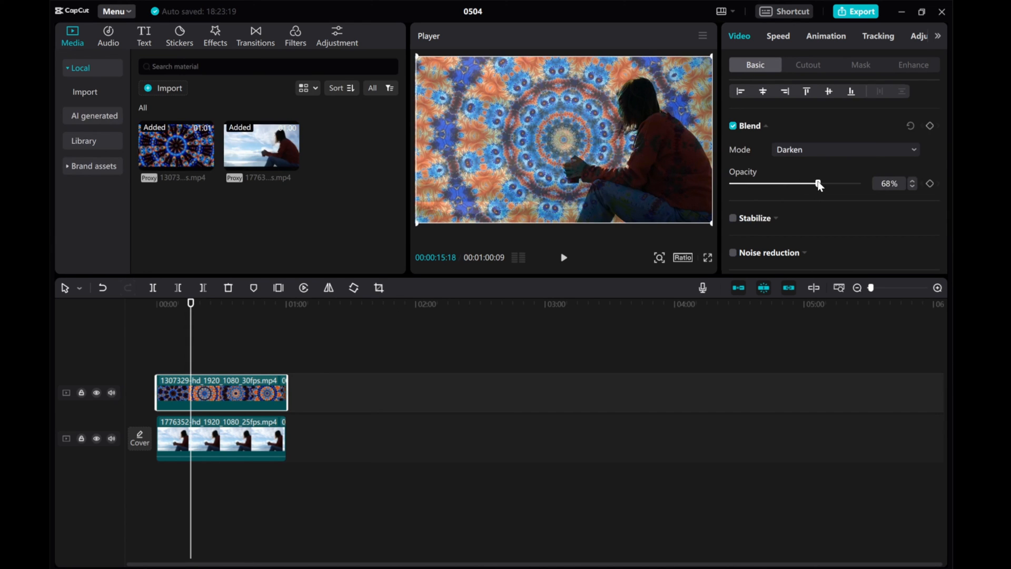
{"action": "left_click_drag", "start_coordinate": [818, 184], "coordinate": [832, 184]}
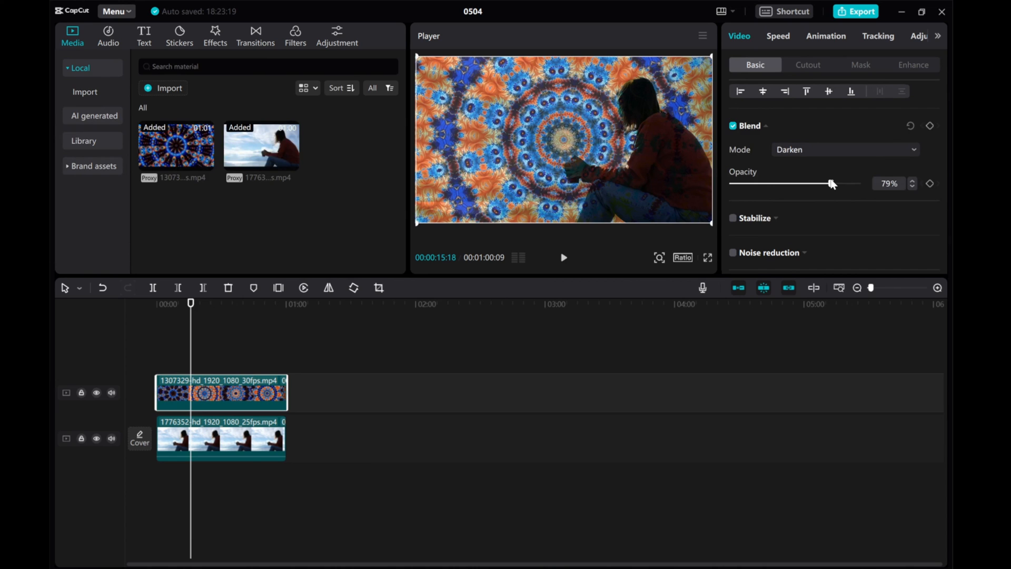
{"action": "mouse_move", "coordinate": [817, 158]}
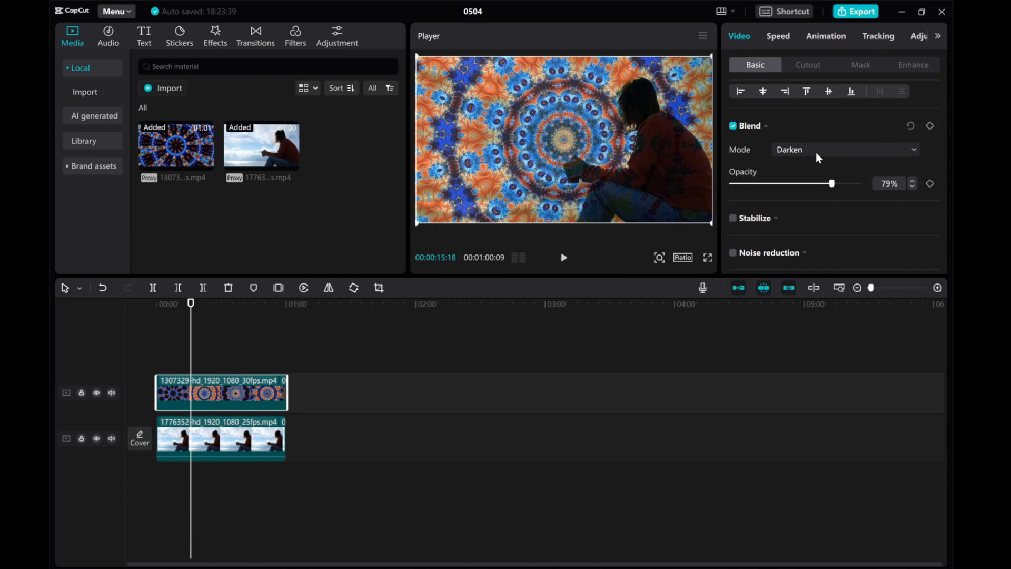
{"action": "left_click", "coordinate": [845, 149]}
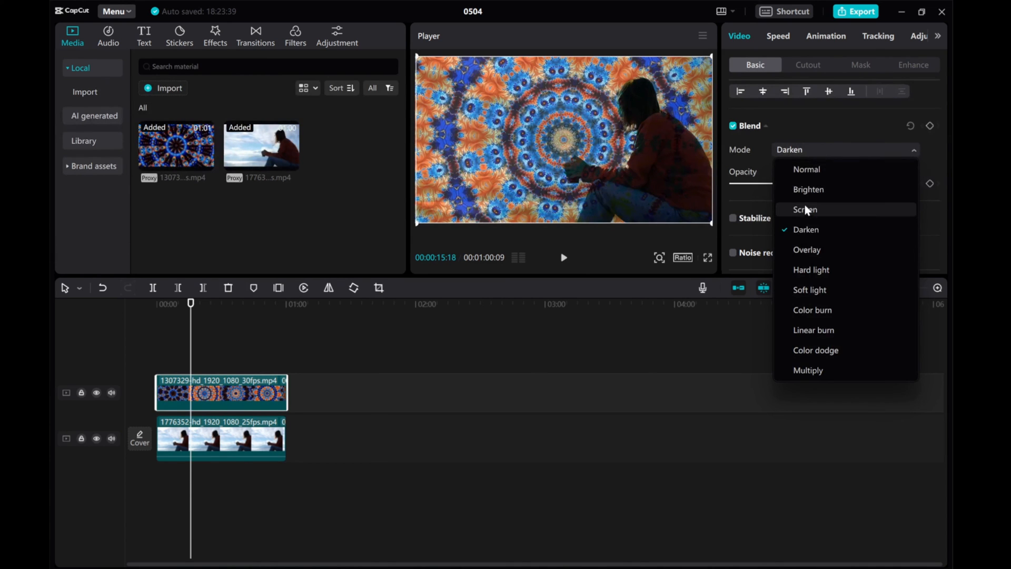
Set the kaleidoscope layer to Brighten blending at about 41% opacity
{"action": "left_click", "coordinate": [808, 189]}
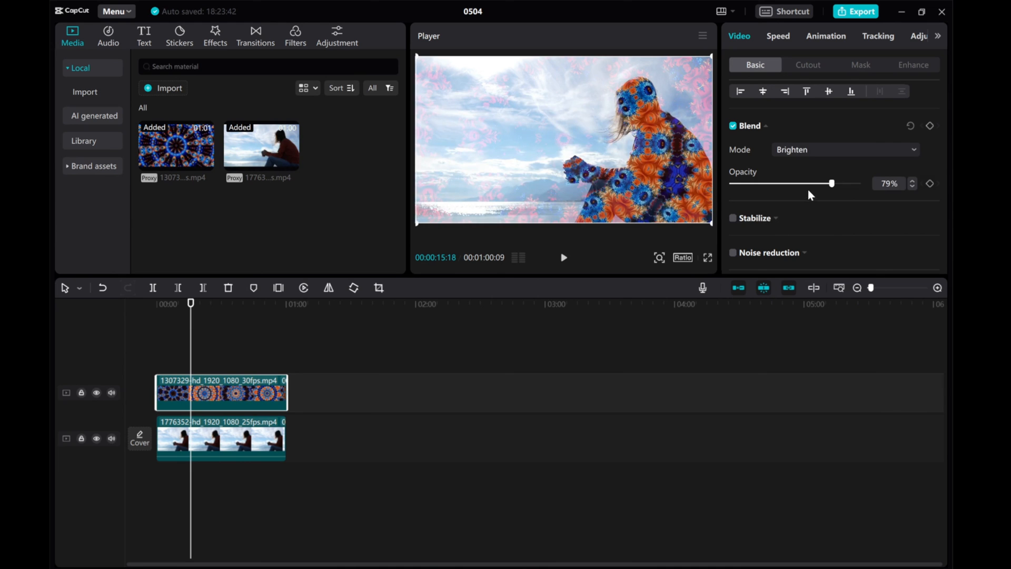
{"action": "left_click_drag", "start_coordinate": [832, 184], "coordinate": [784, 183]}
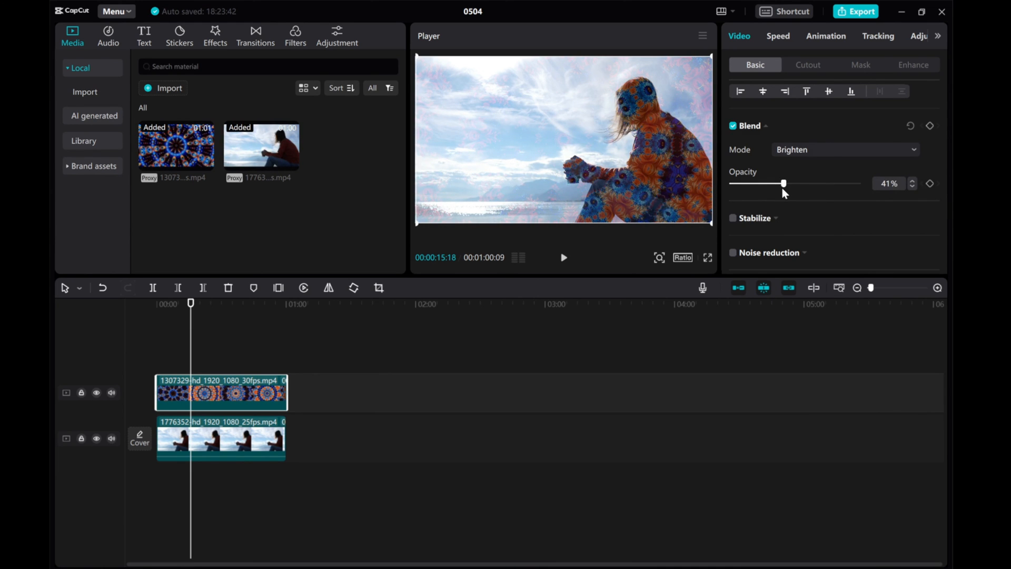